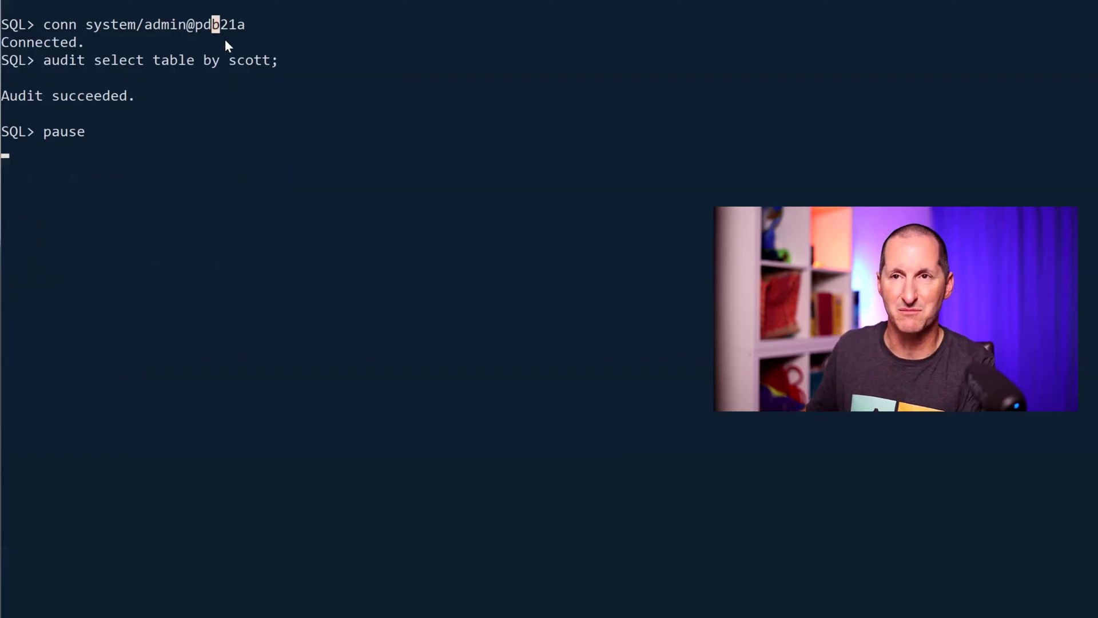
mouse_move(504, 155)
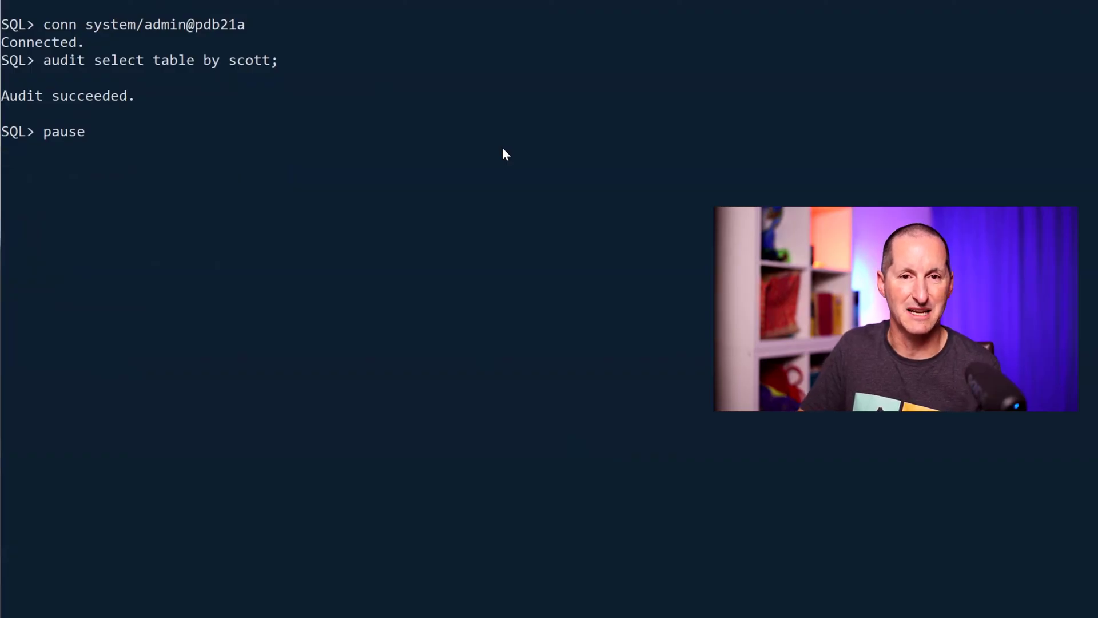
key("Return")
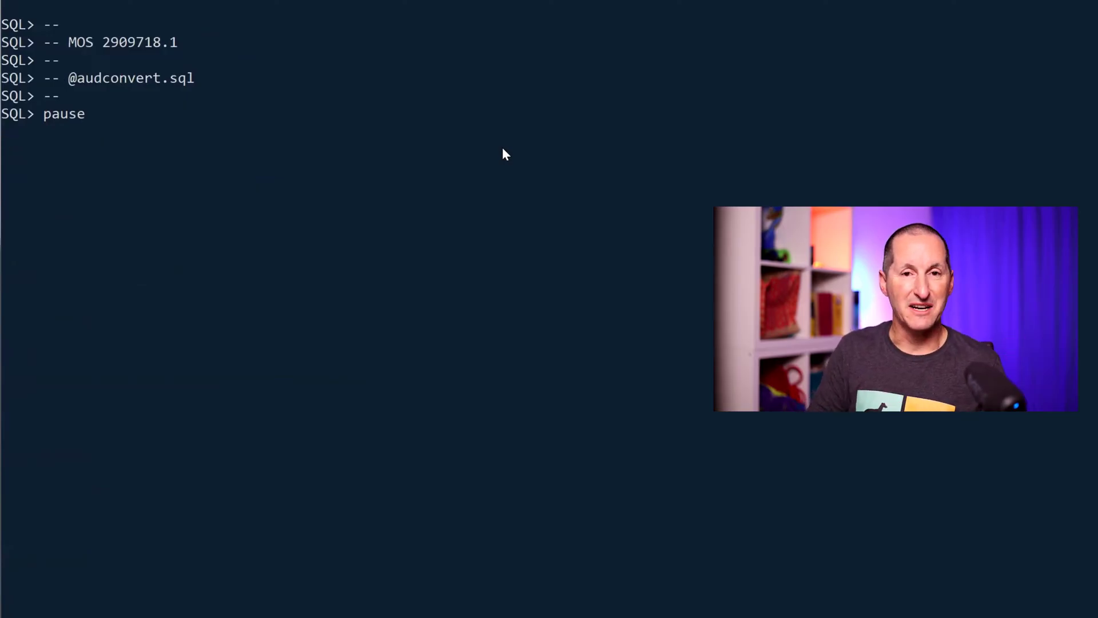
key("Return")
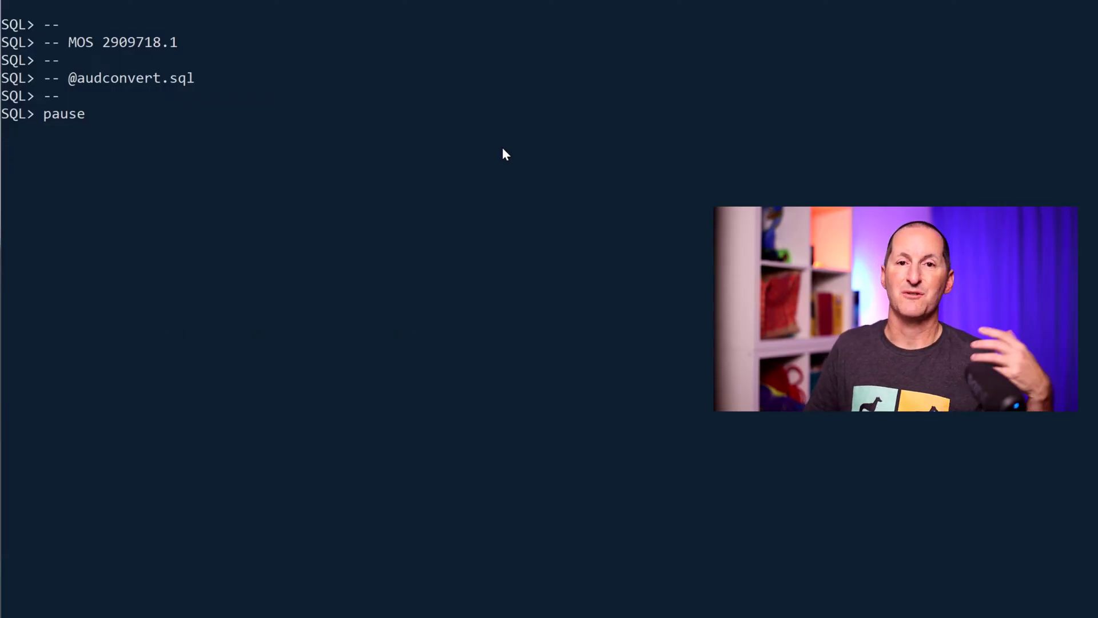
Step: Run the CREATE AUDIT POLICY statements for ua_scott_select, ua_hr_select and ua_alter_table
key("Return")
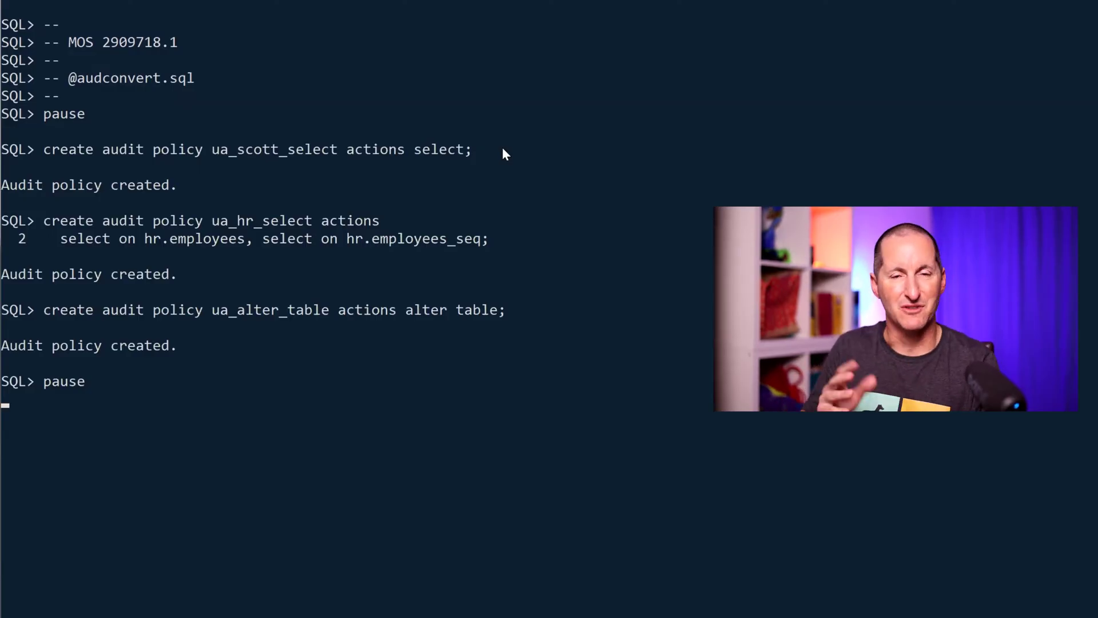
mouse_move(408, 115)
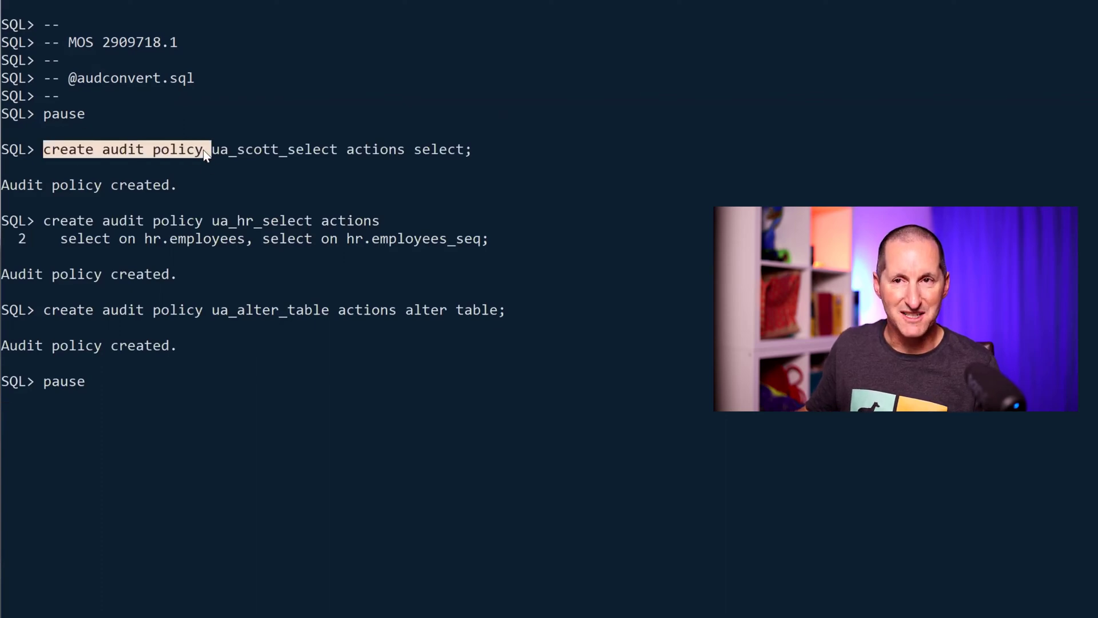
mouse_move(357, 158)
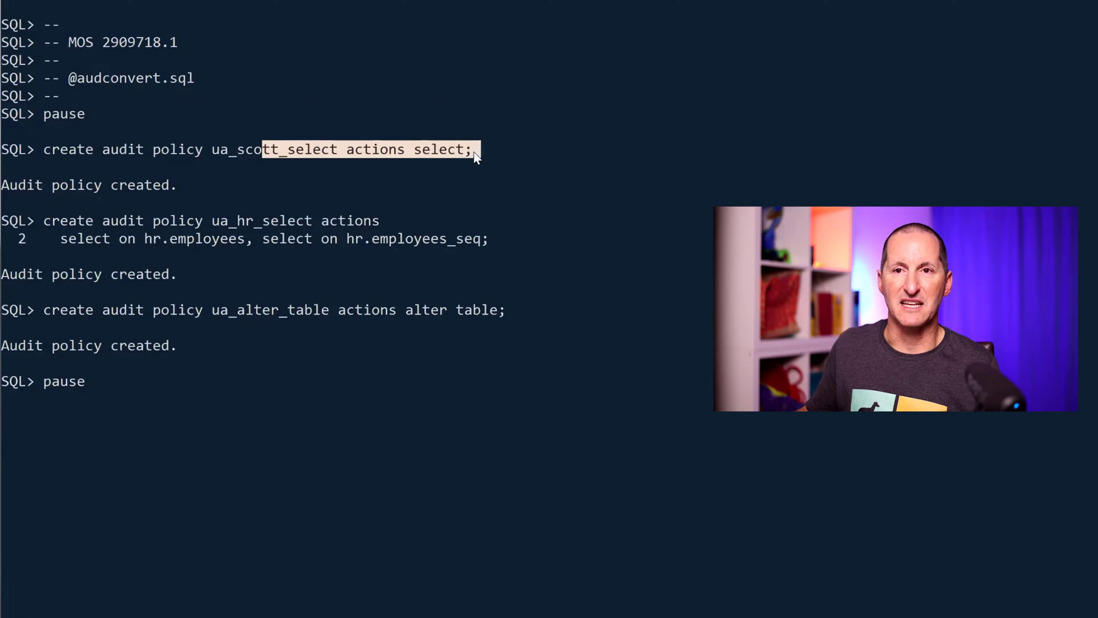
mouse_move(228, 230)
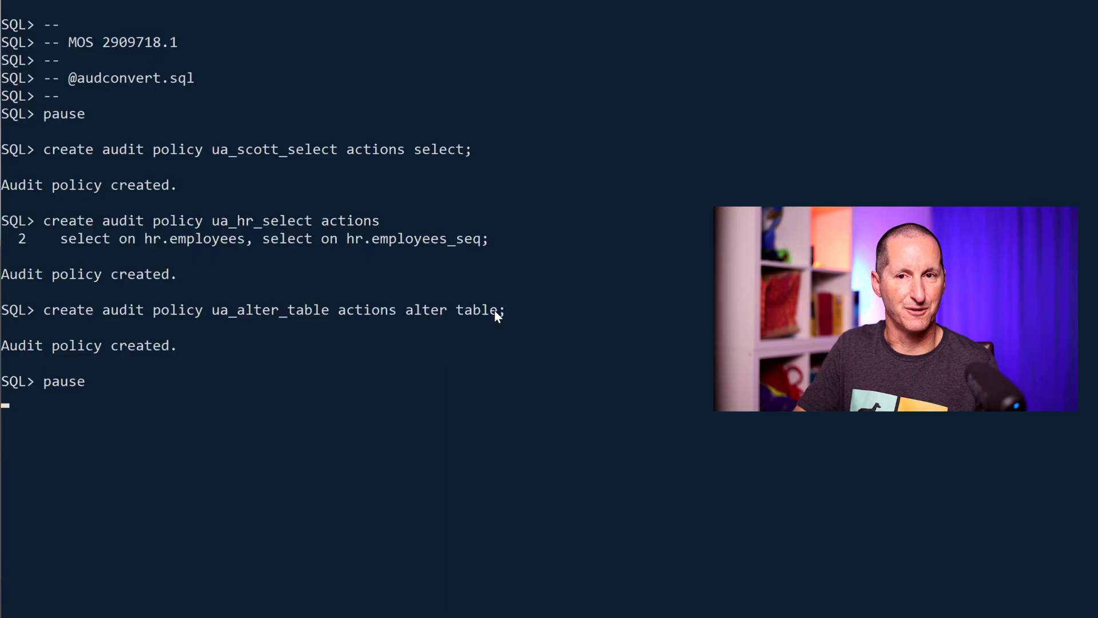
Step: Enable ua_alter_table except admin users, ua_hr_select by hr, and ua_scott_select by scott
key("Return")
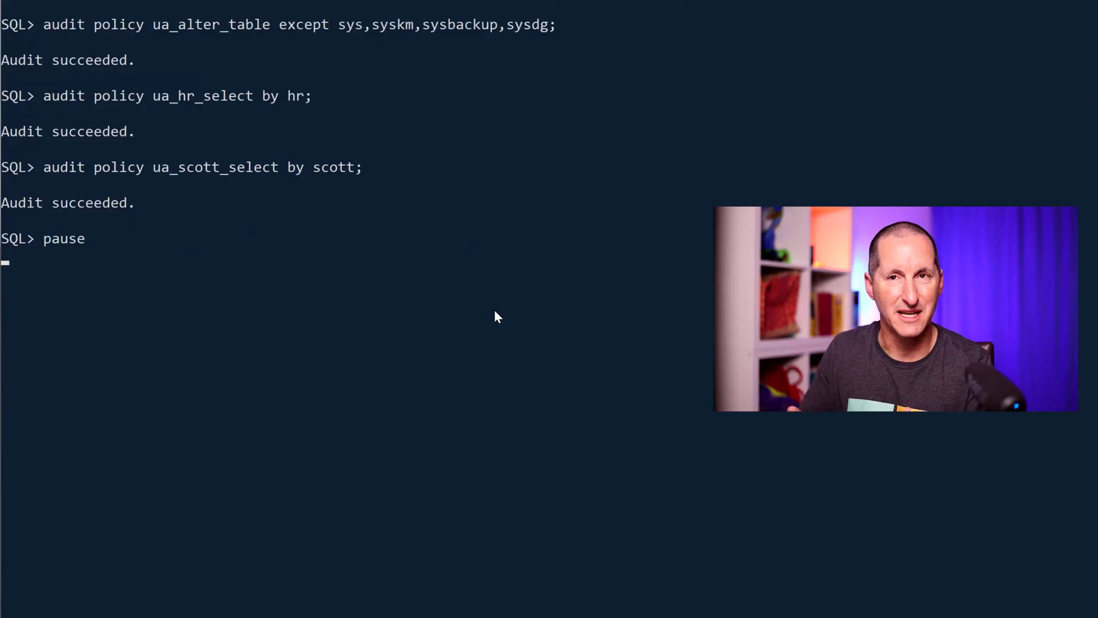
mouse_move(237, 36)
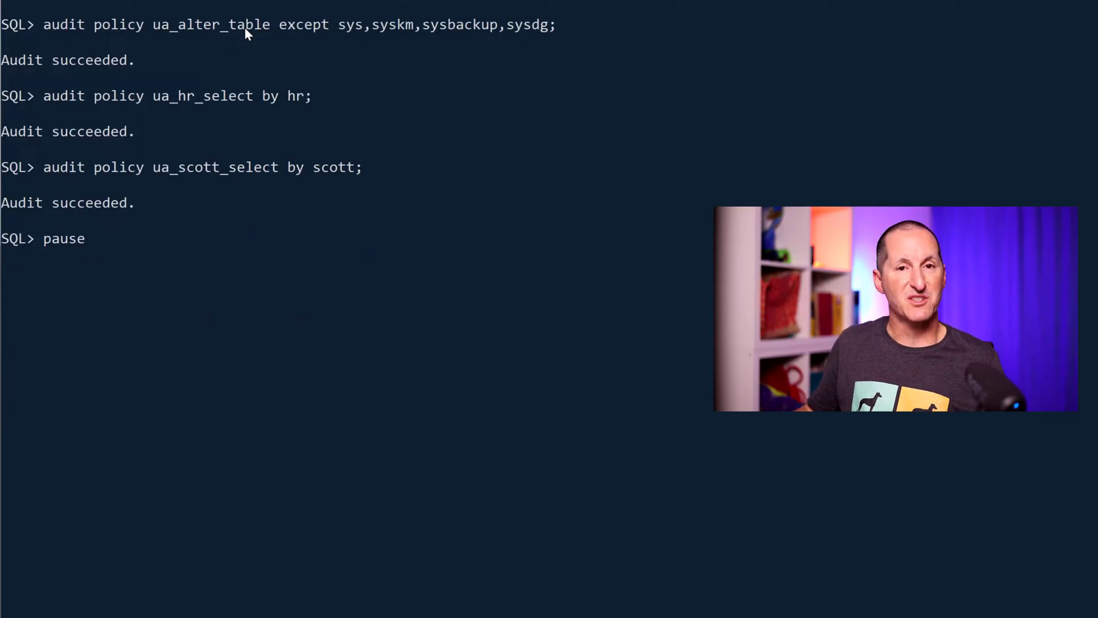
mouse_move(344, 34)
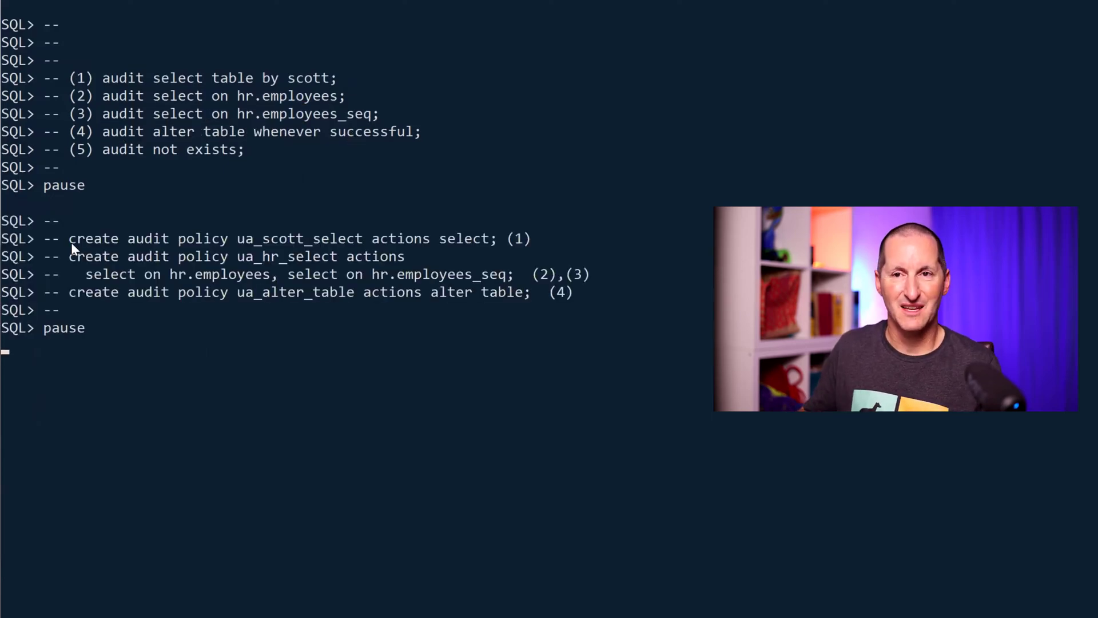
mouse_move(440, 246)
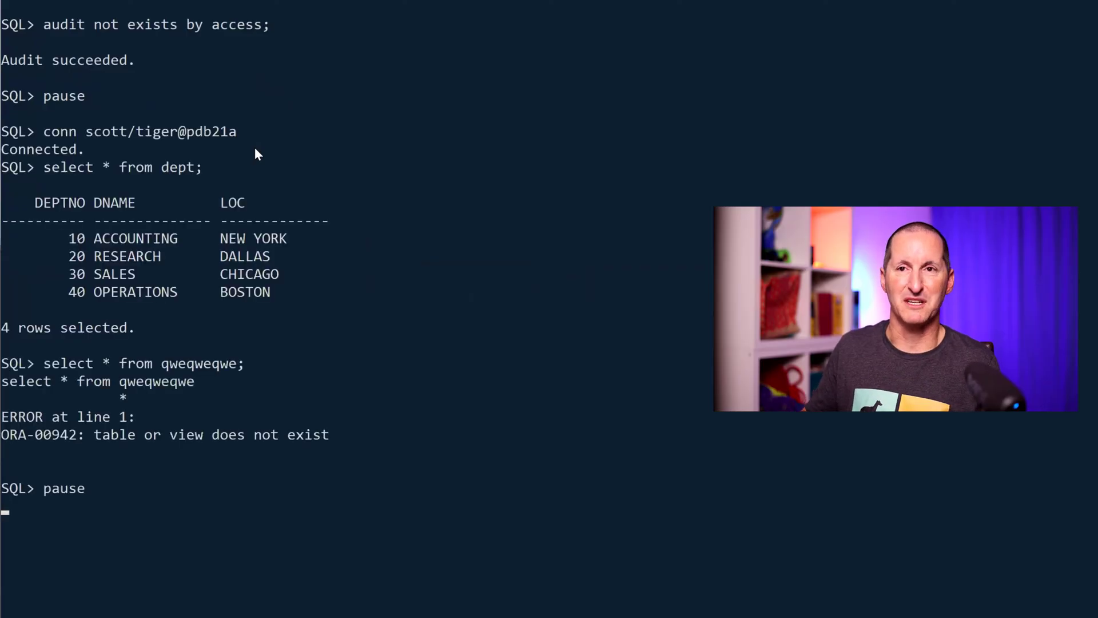
mouse_move(197, 143)
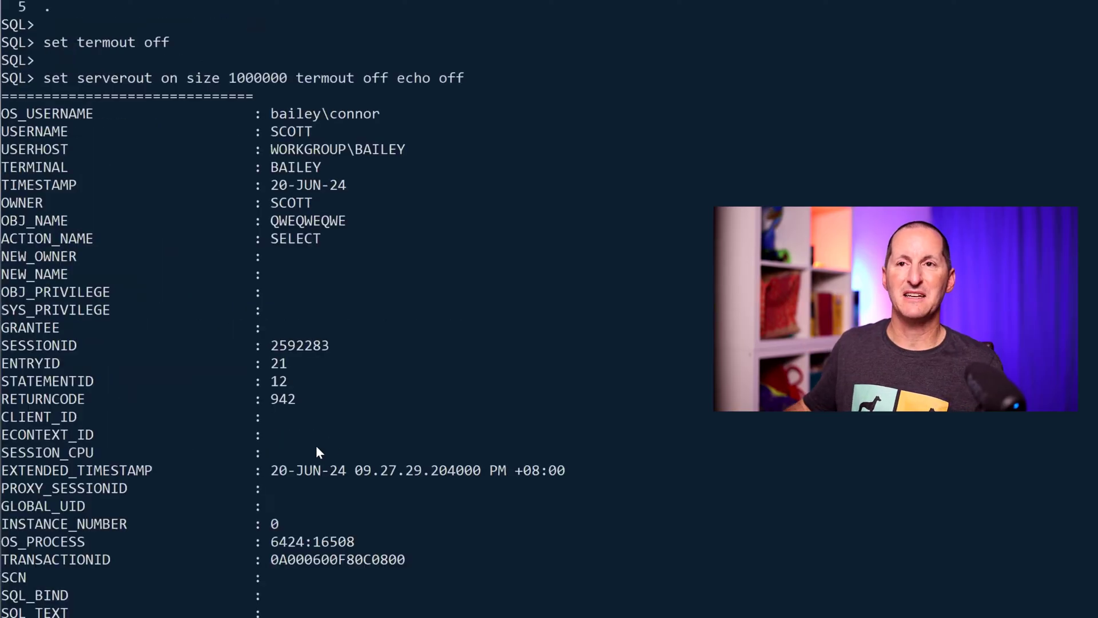
Step: Highlight return code 942 for scott's failed QWEQWEQWE select and show the dba_audit_exists query
scroll("up", 3)
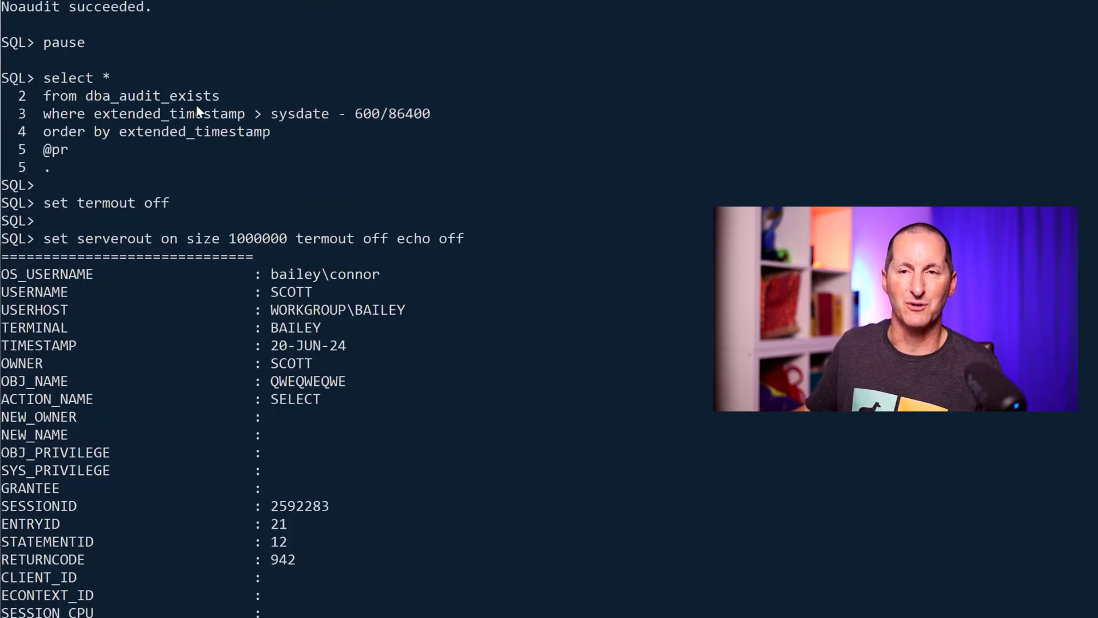
scroll("down", 3)
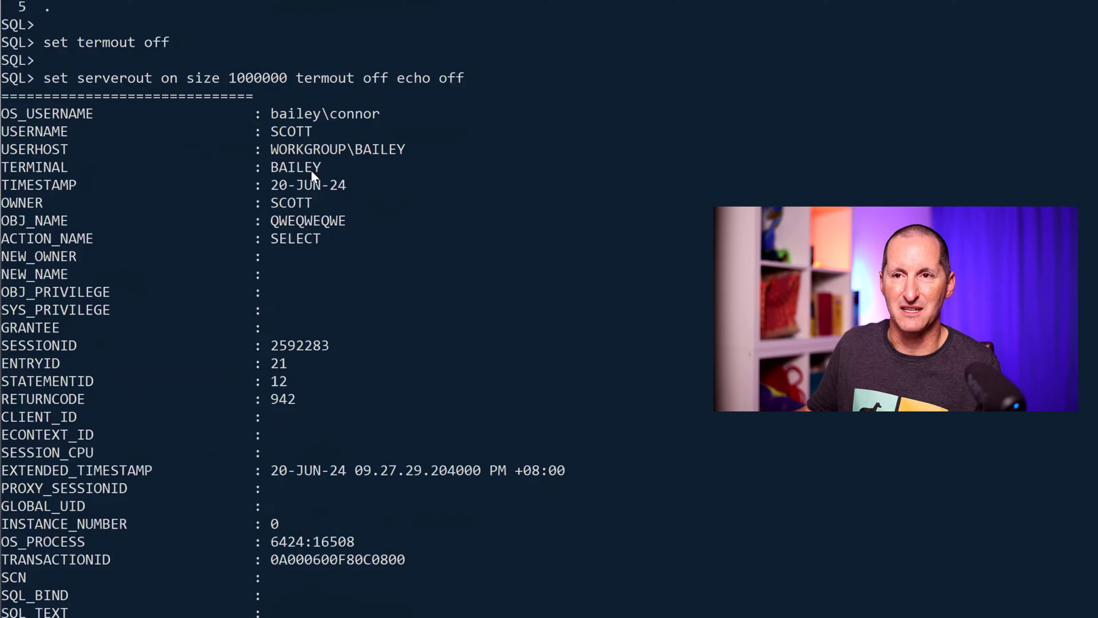
double_click(291, 203)
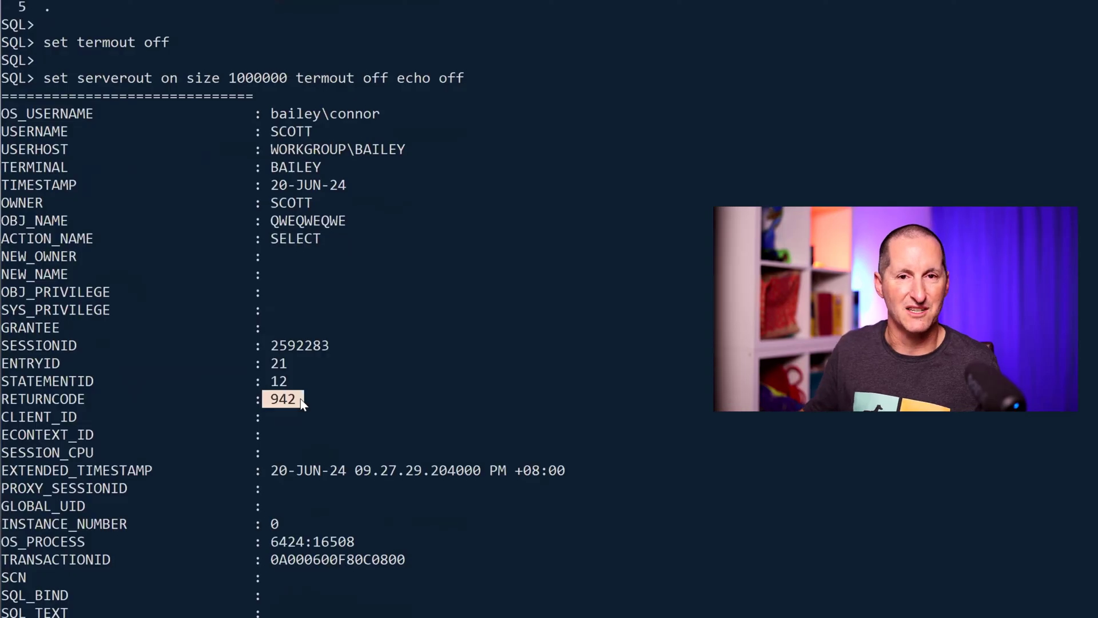
scroll("up", 3)
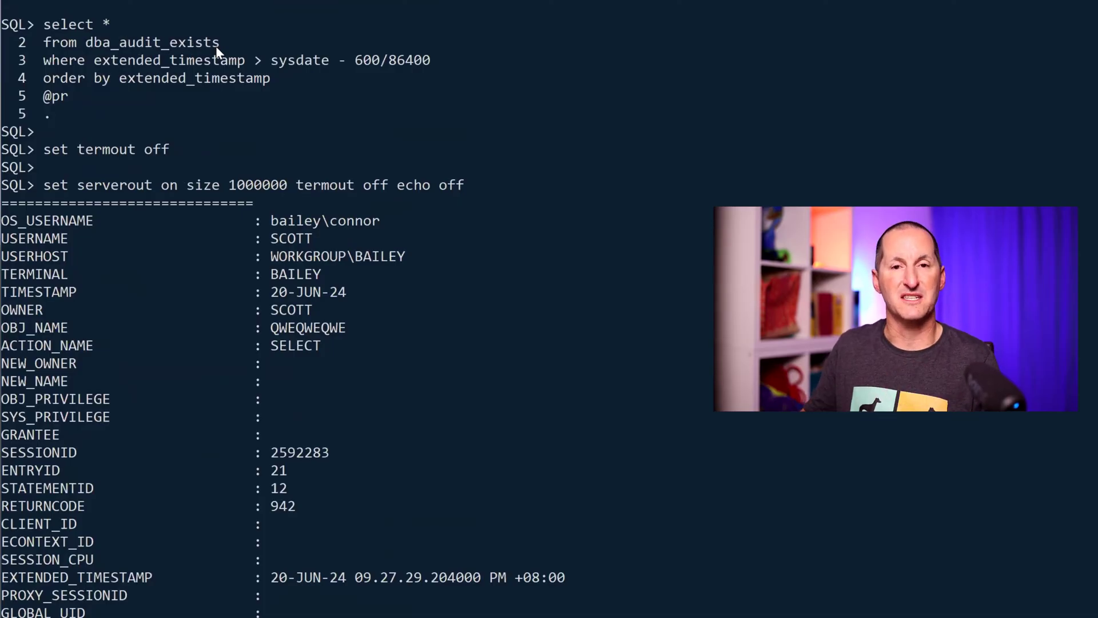
Step: Show the DBA_AUDIT_EXISTS DDL and highlight its returncode IN list
key("Return")
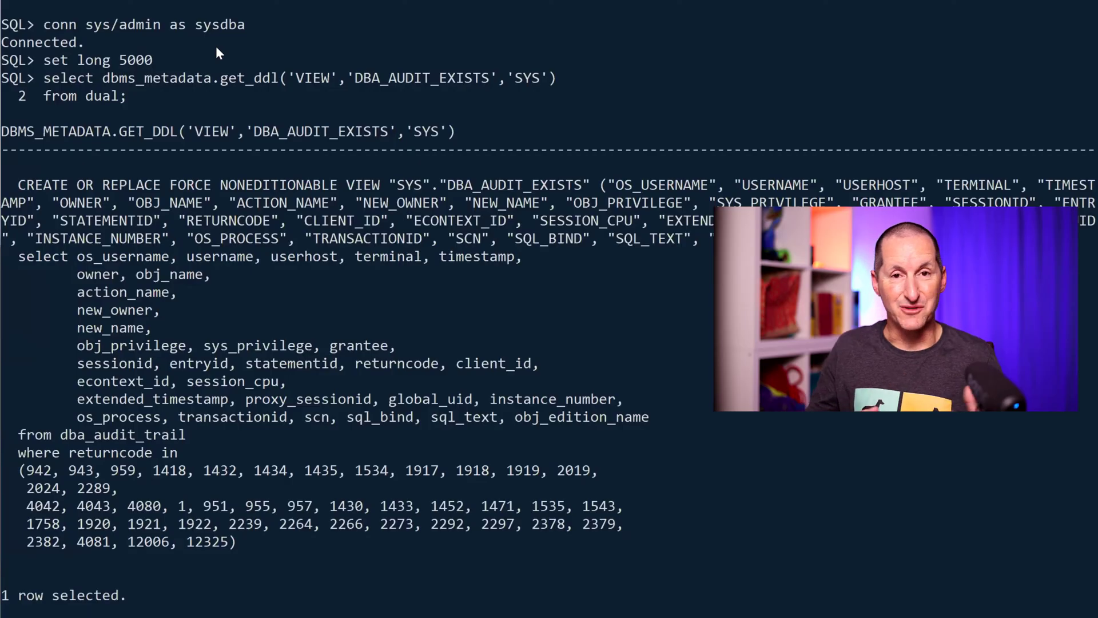
mouse_move(37, 142)
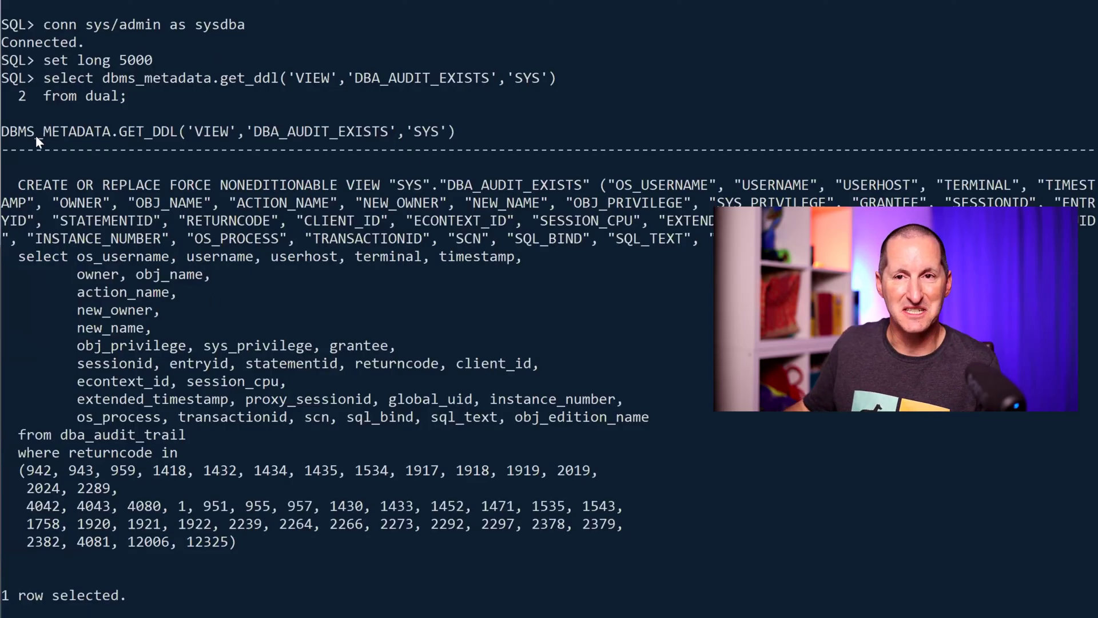
mouse_move(21, 464)
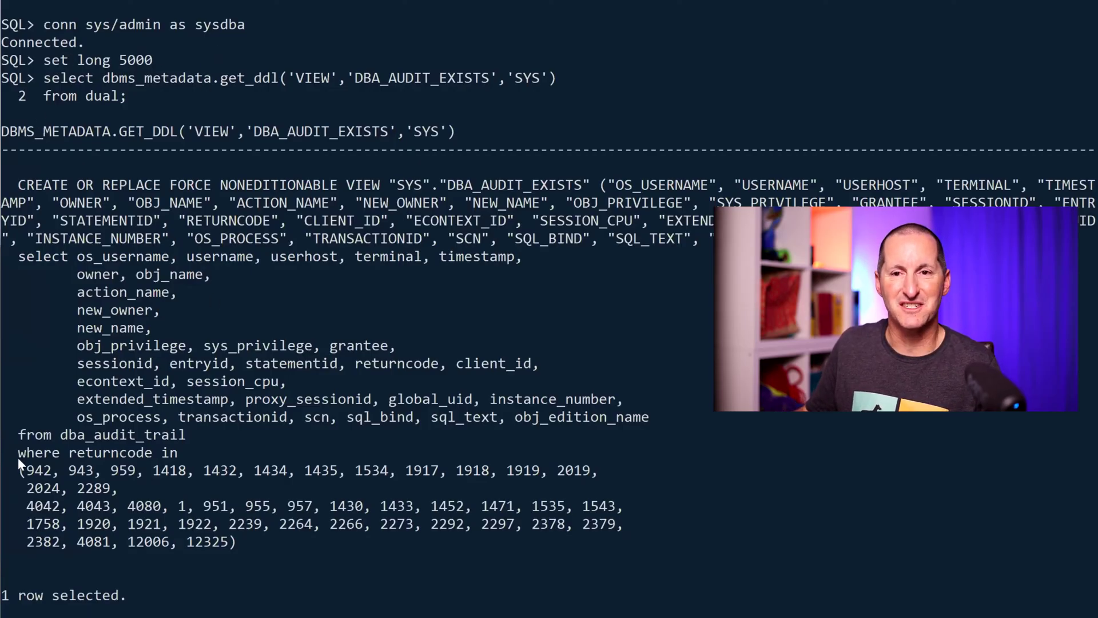
double_click(102, 434)
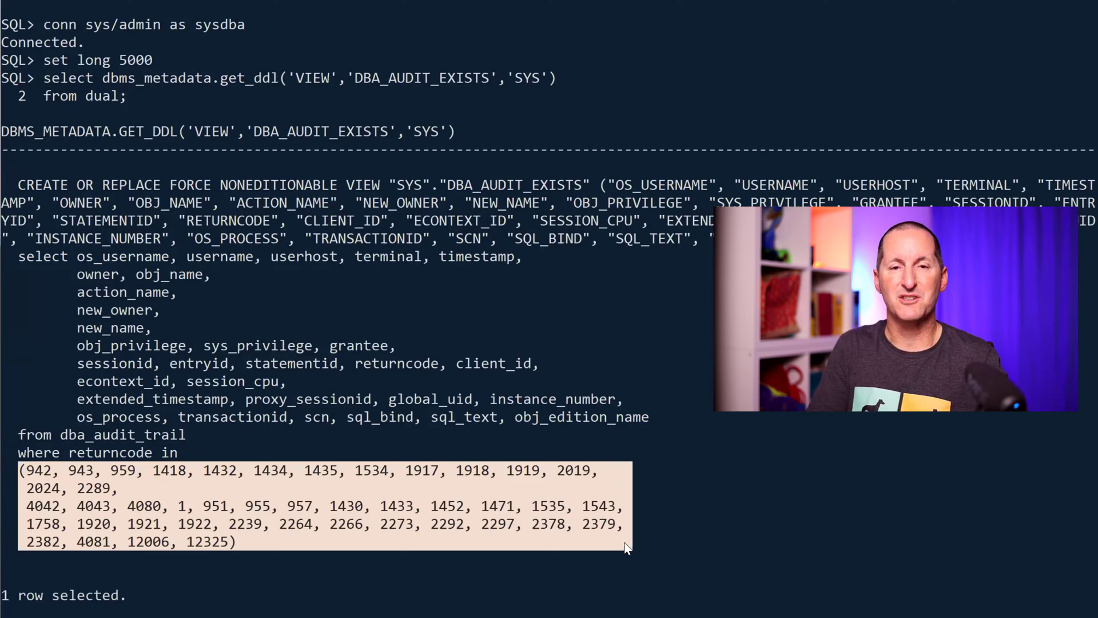
mouse_move(186, 566)
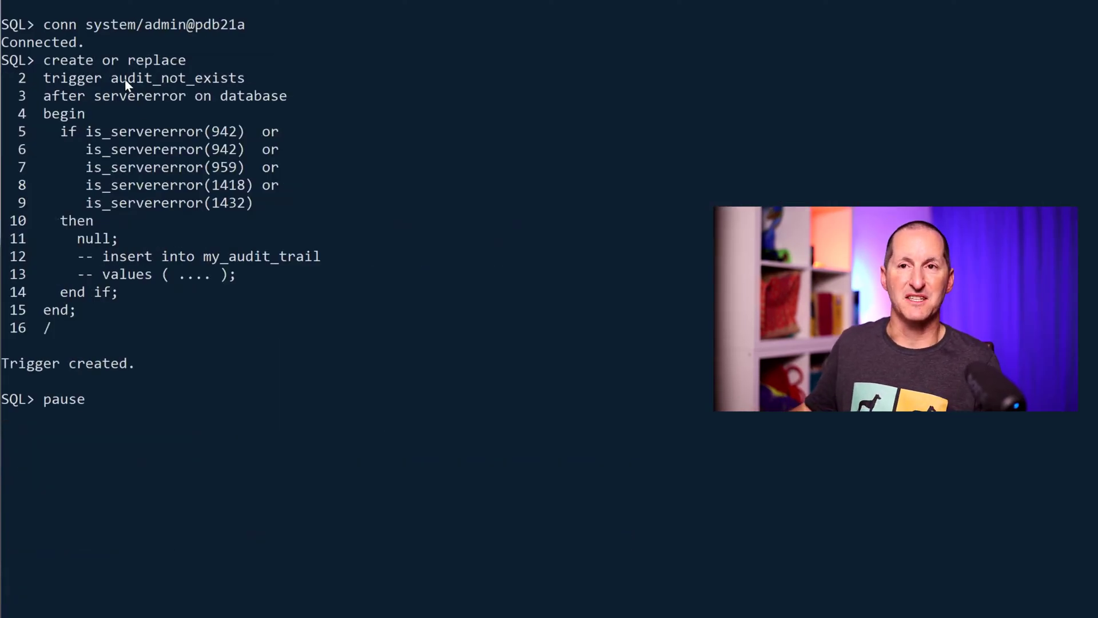
Step: Highlight the audit_not_exists name in the AFTER SERVERERROR ON DATABASE trigger script
double_click(178, 77)
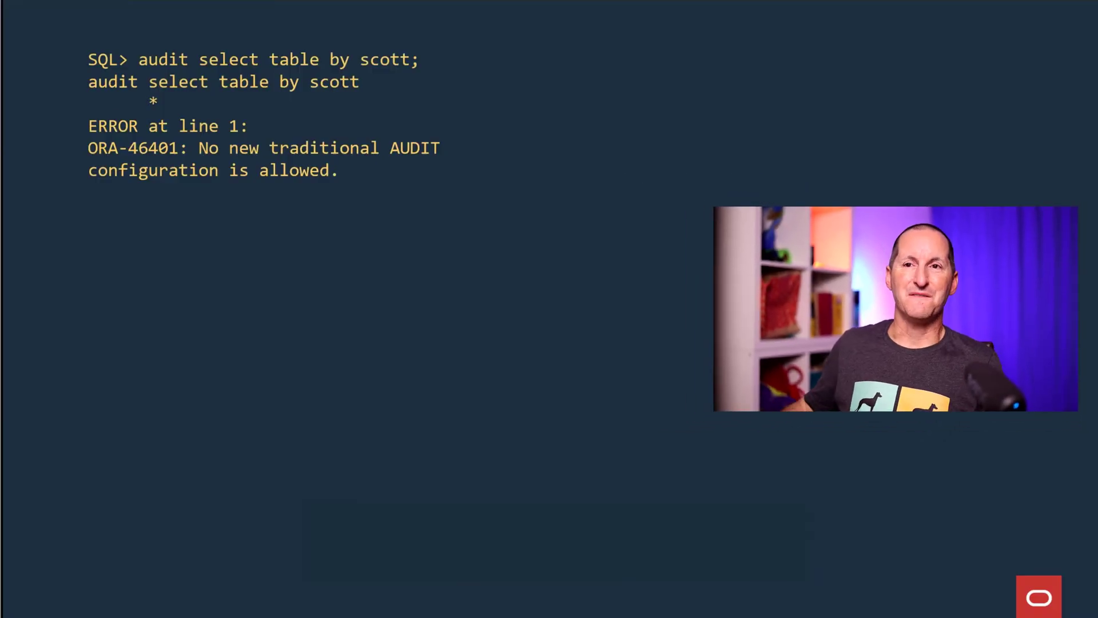
mouse_move(433, 75)
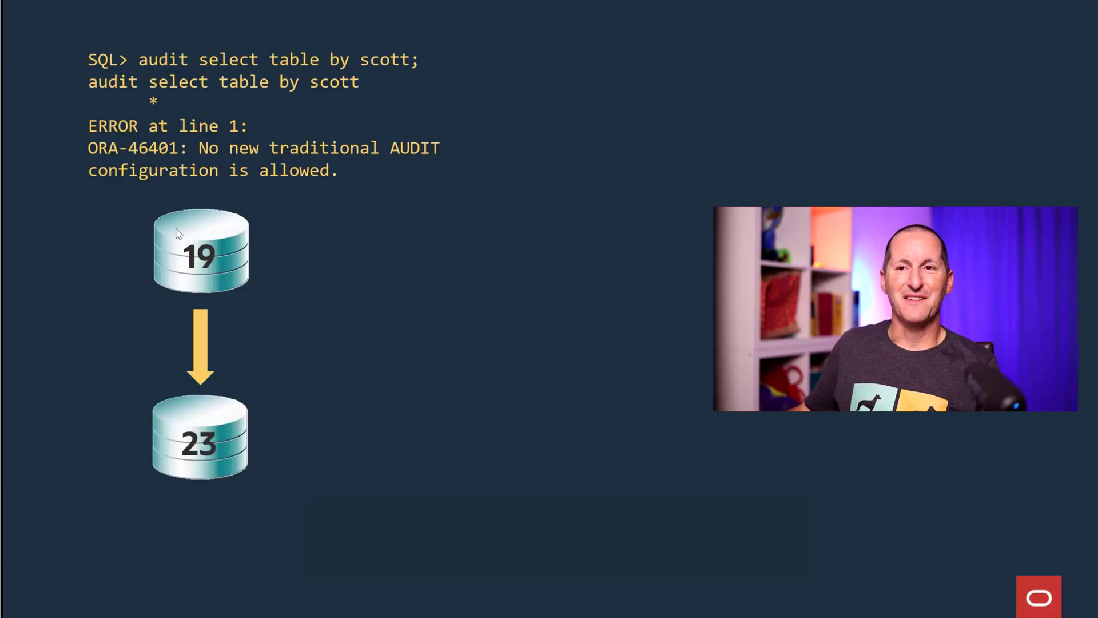
mouse_move(143, 276)
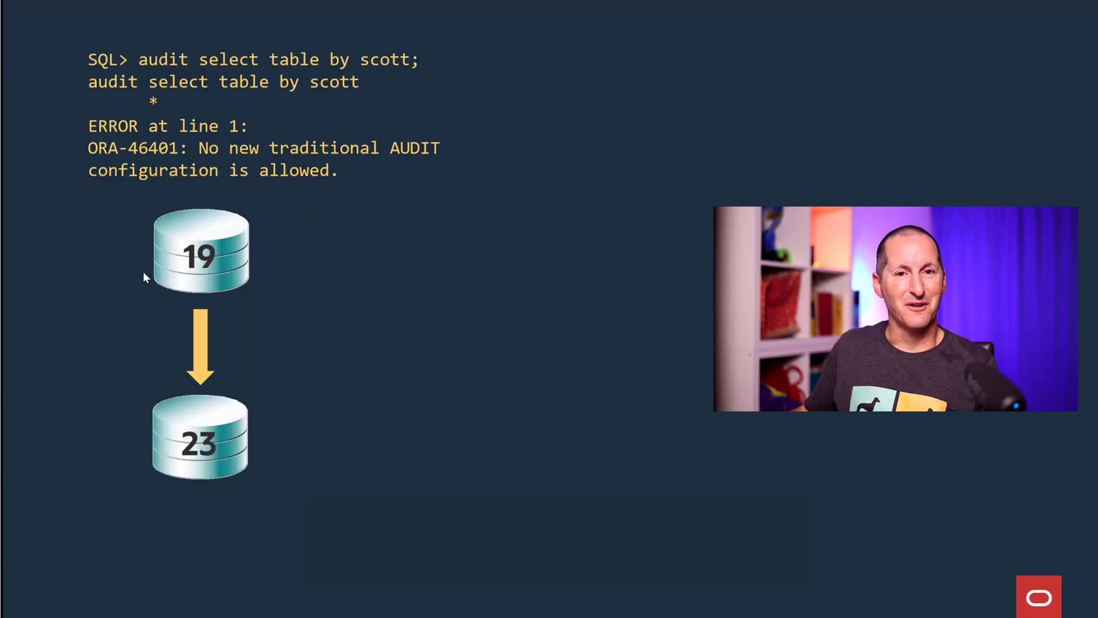
mouse_move(278, 237)
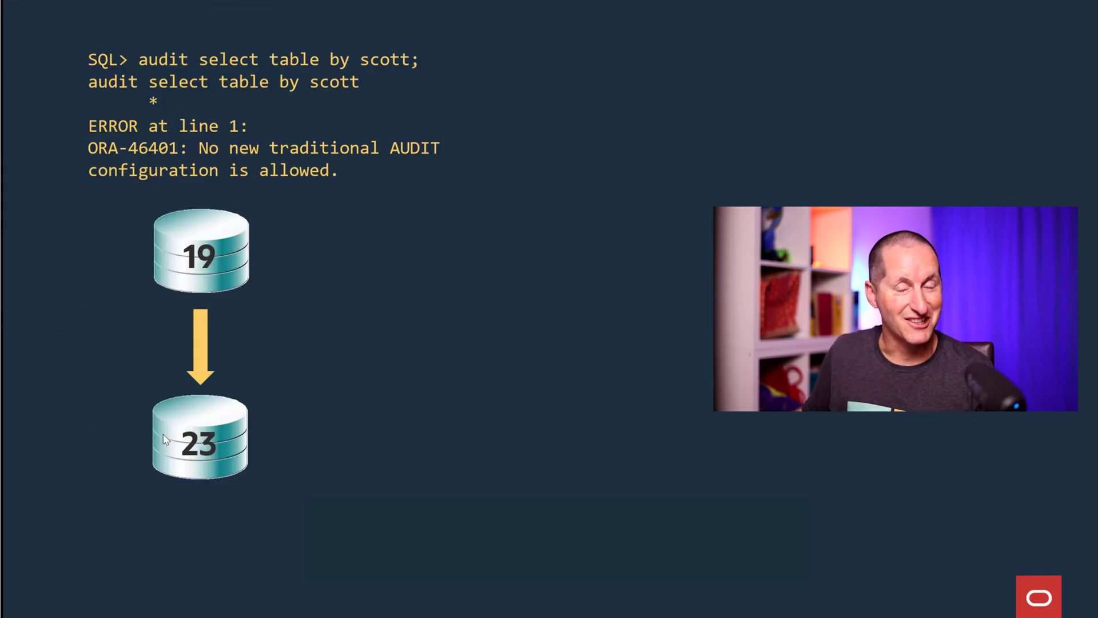
mouse_move(350, 66)
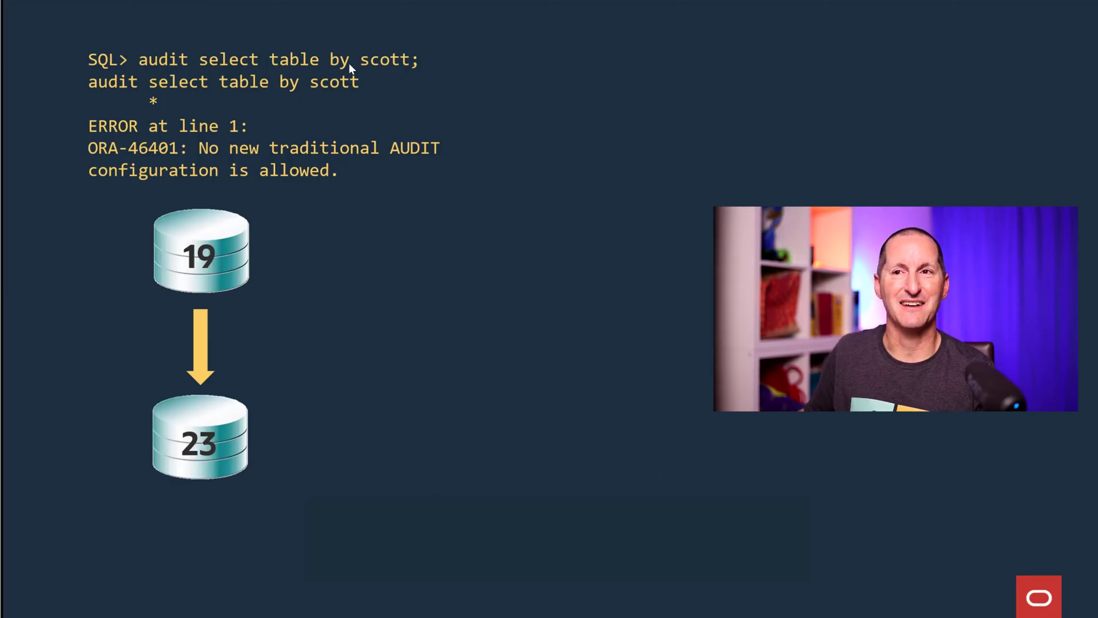
mouse_move(177, 203)
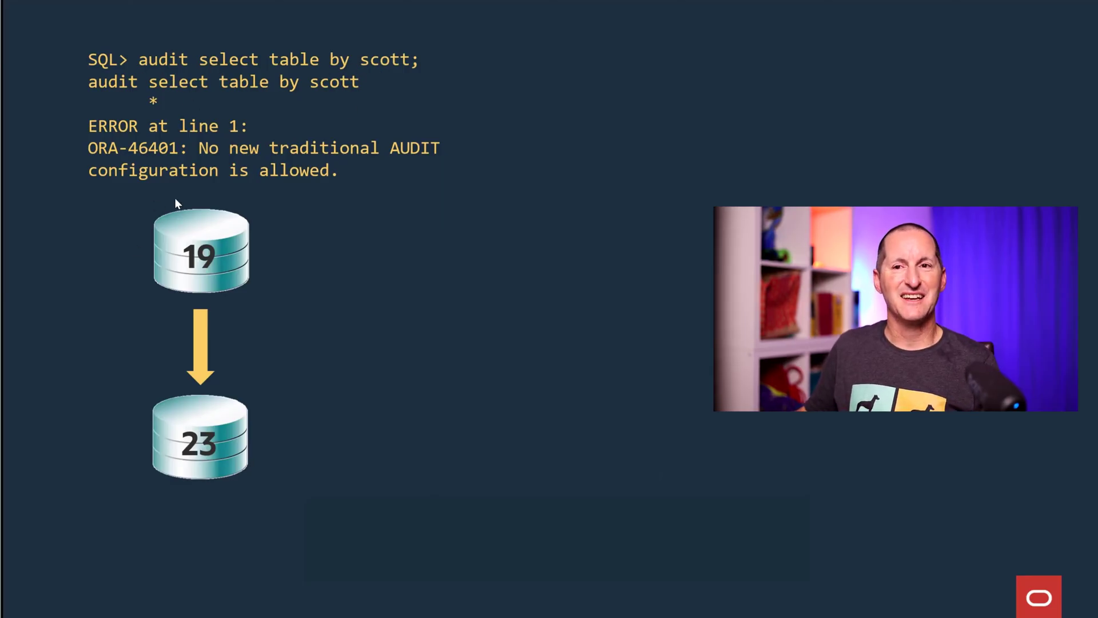